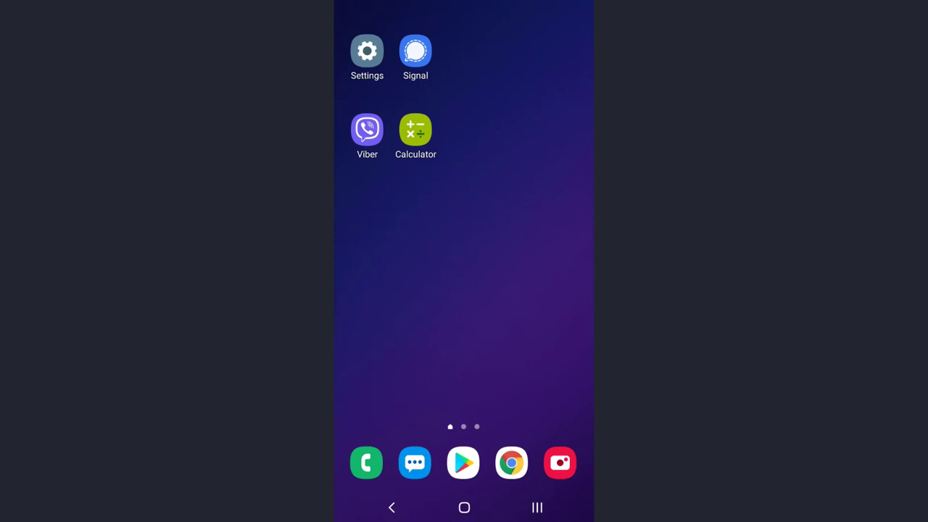
- Search the Play Store for 'signal' and locate the Signal Private Messenger result
left_click(414, 52)
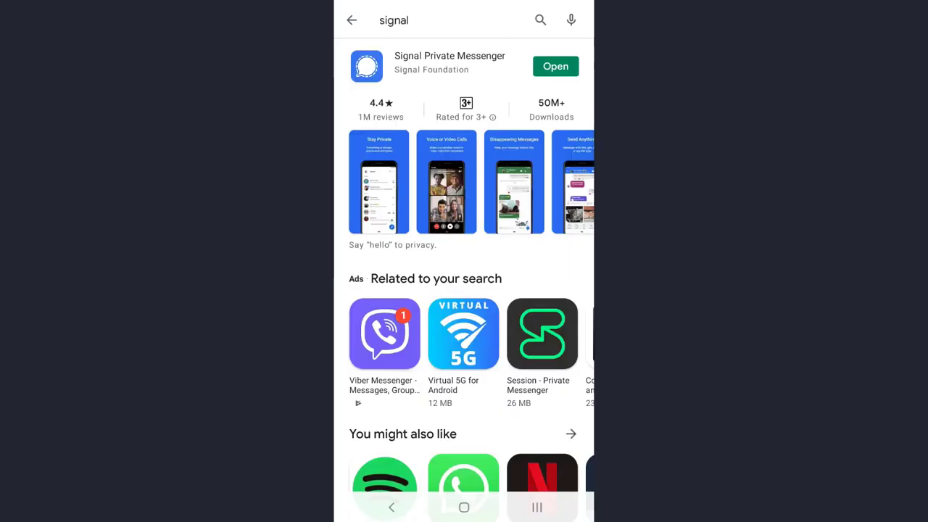
- With Signal showing Open, leave the Play Store for the home screen
left_click(449, 66)
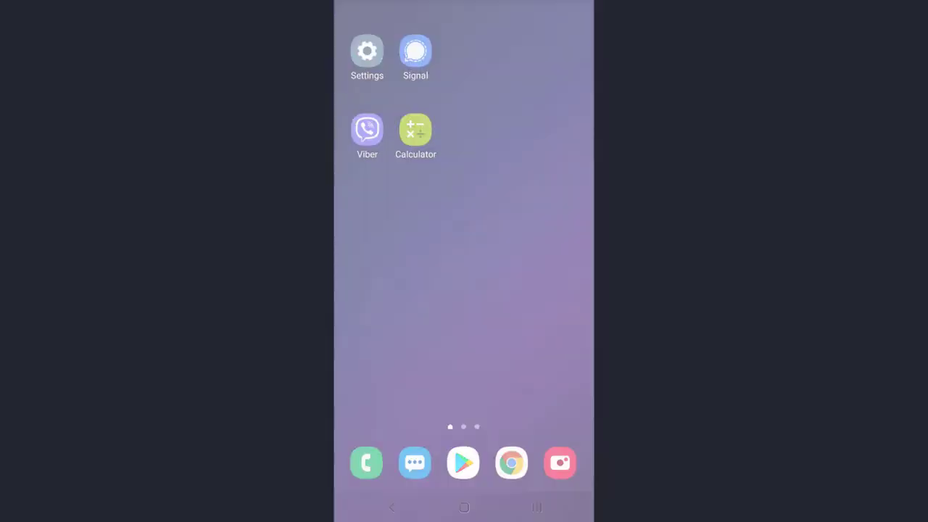
- In Settings > Apps, search for 'signal' to reach Signal's App info page
left_click(367, 51)
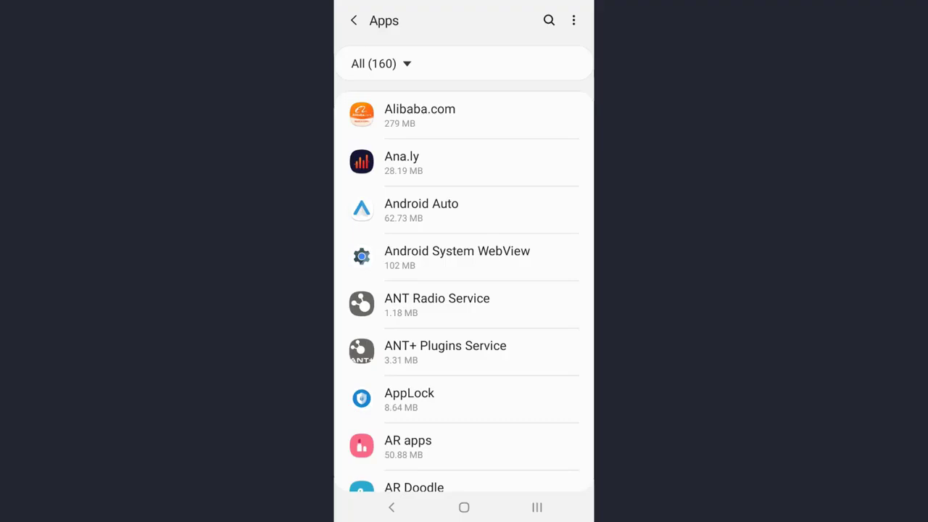
left_click(548, 20)
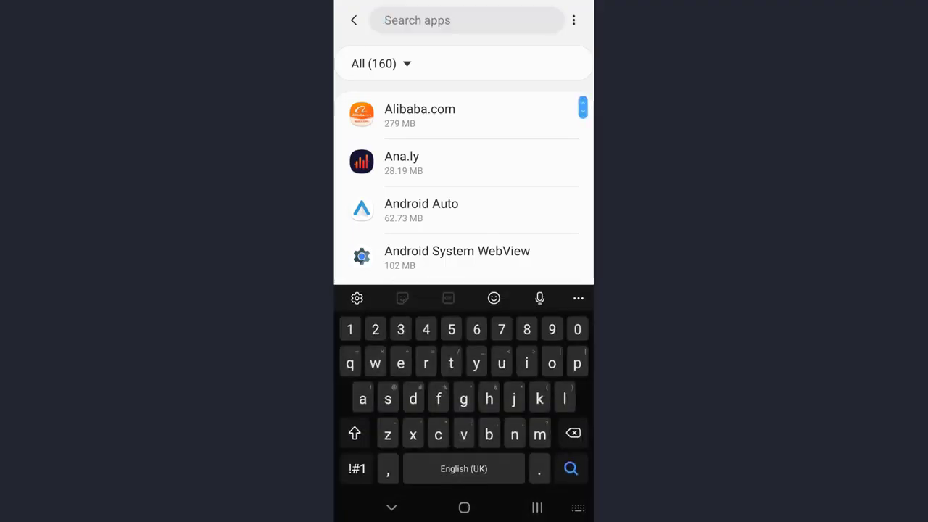
type("signal")
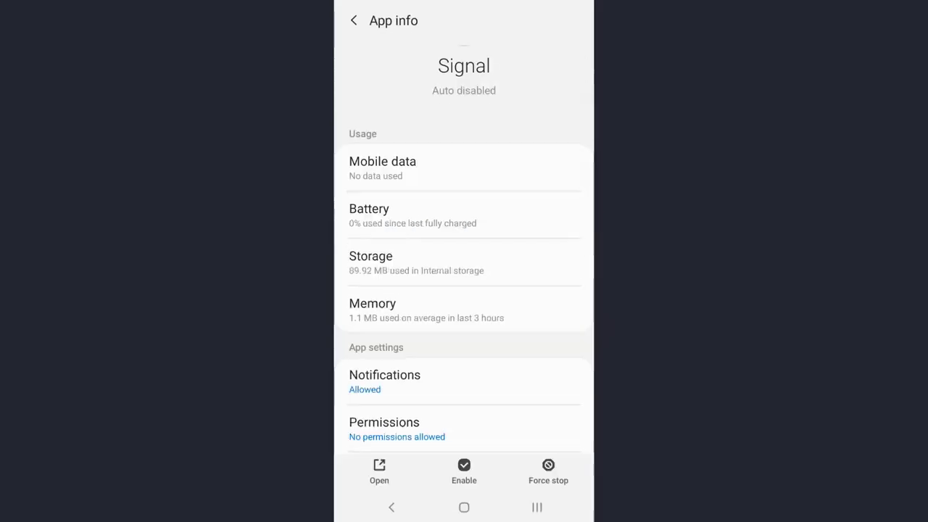
- Clear Signal's cache via Storage, then check its home-screen Uninstall shortcut and dismiss it
left_click(371, 255)
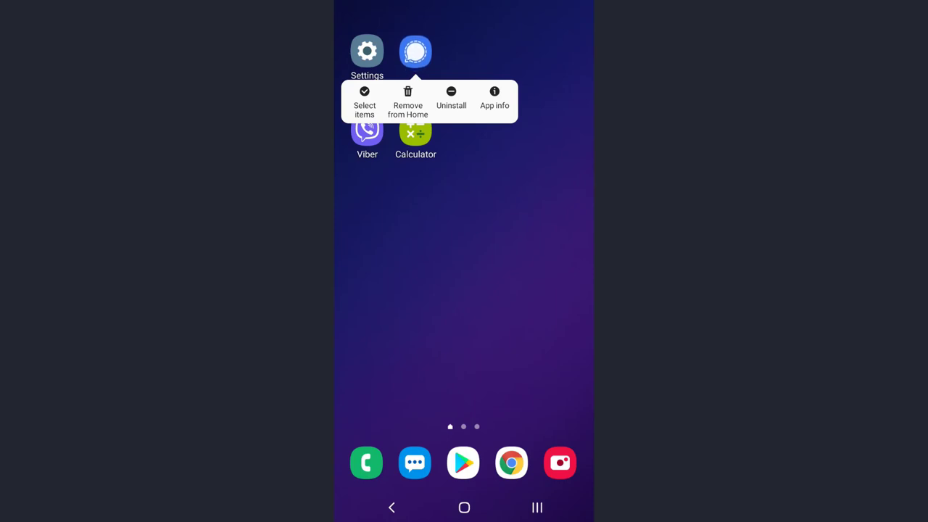
left_click(464, 290)
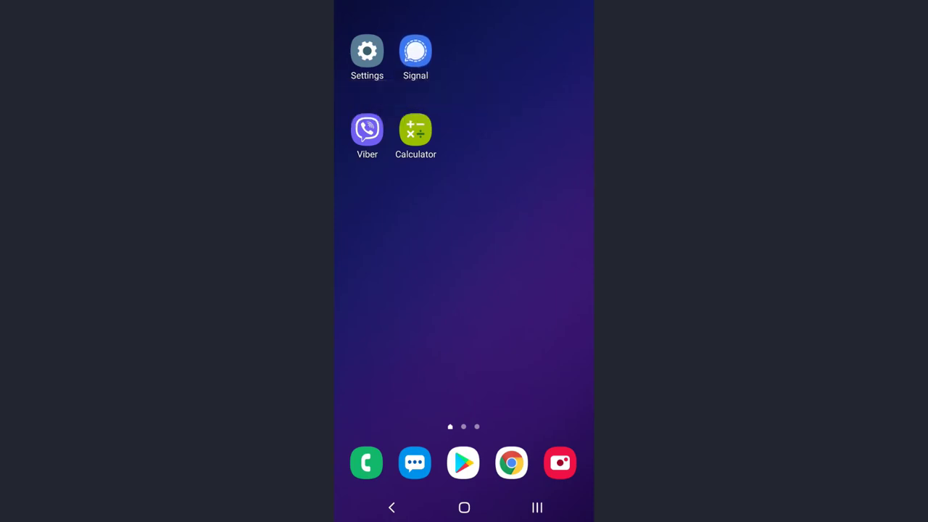